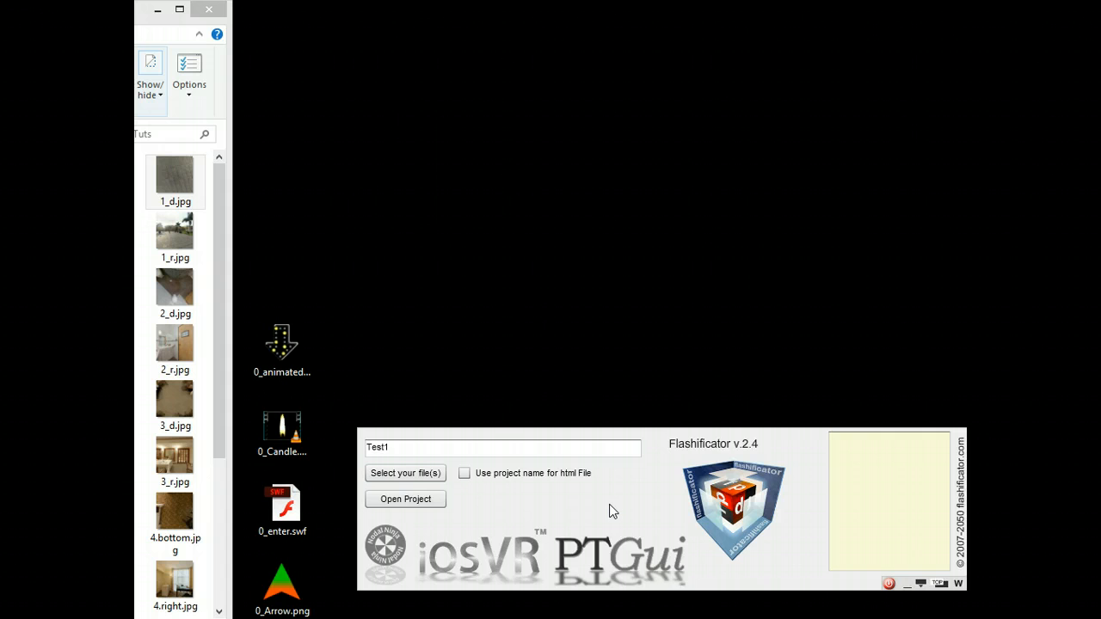
# Step: Open the Test1 project so the plaza panorama loads in the editor
pyautogui.click(406, 499)
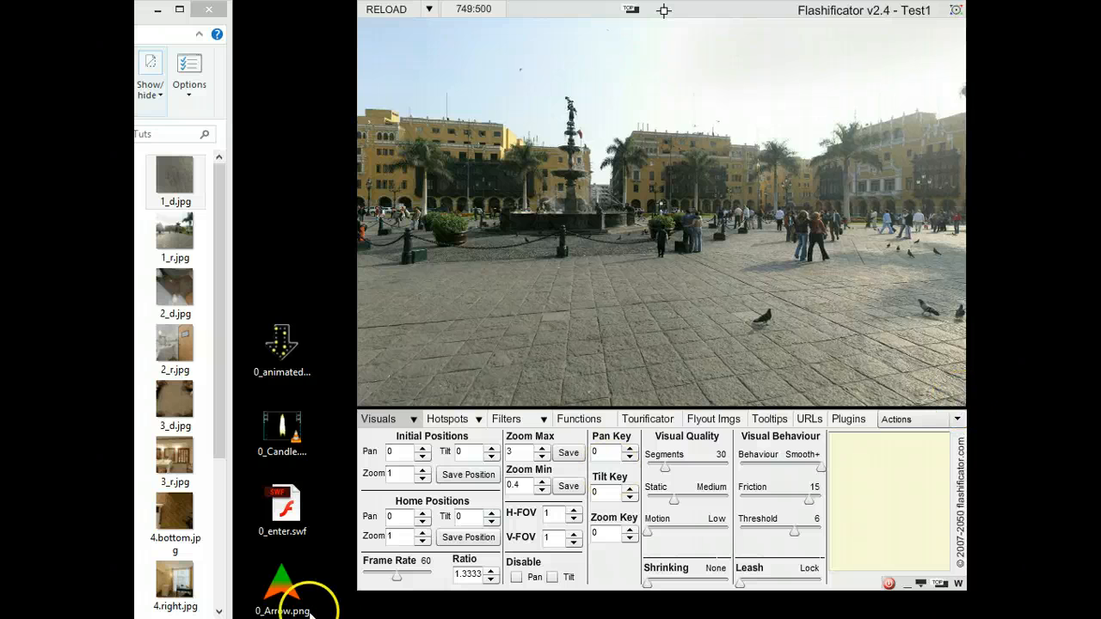
# Step: Place 0_Arrow.png in the plaza as hotspot2 and tilt it flat on the ground
pyautogui.moveTo(282, 593); pyautogui.dragTo(519, 301)
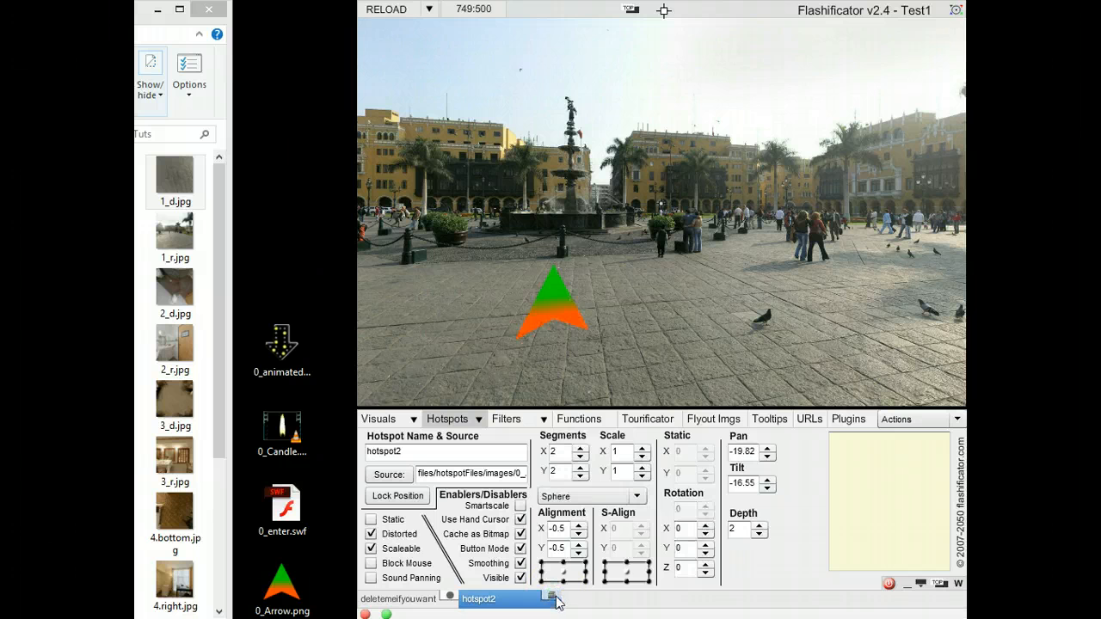
pyautogui.click(954, 10)
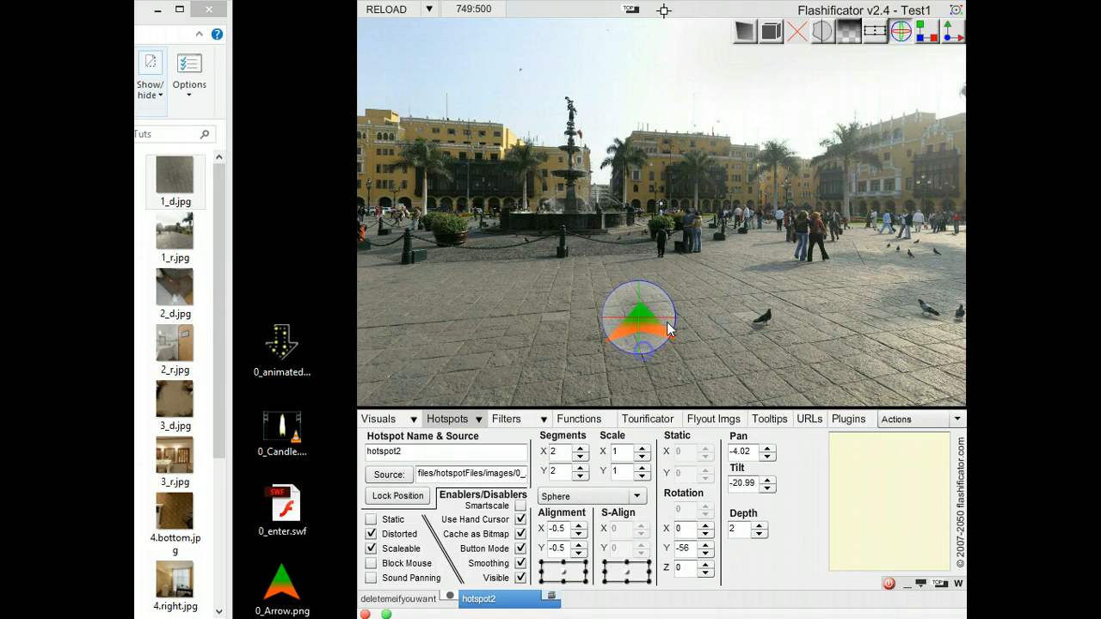
pyautogui.moveTo(639, 323); pyautogui.dragTo(688, 325)
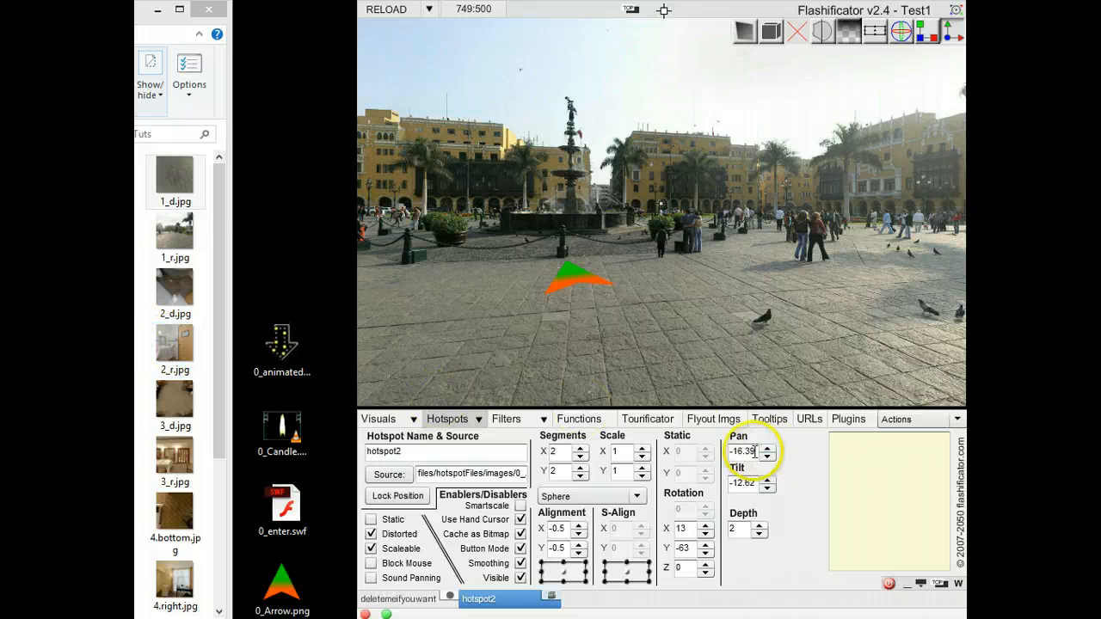
# Step: Add 2_d.jpg as tour file 2 in Tourificator and reload the tour preview
pyautogui.click(647, 419)
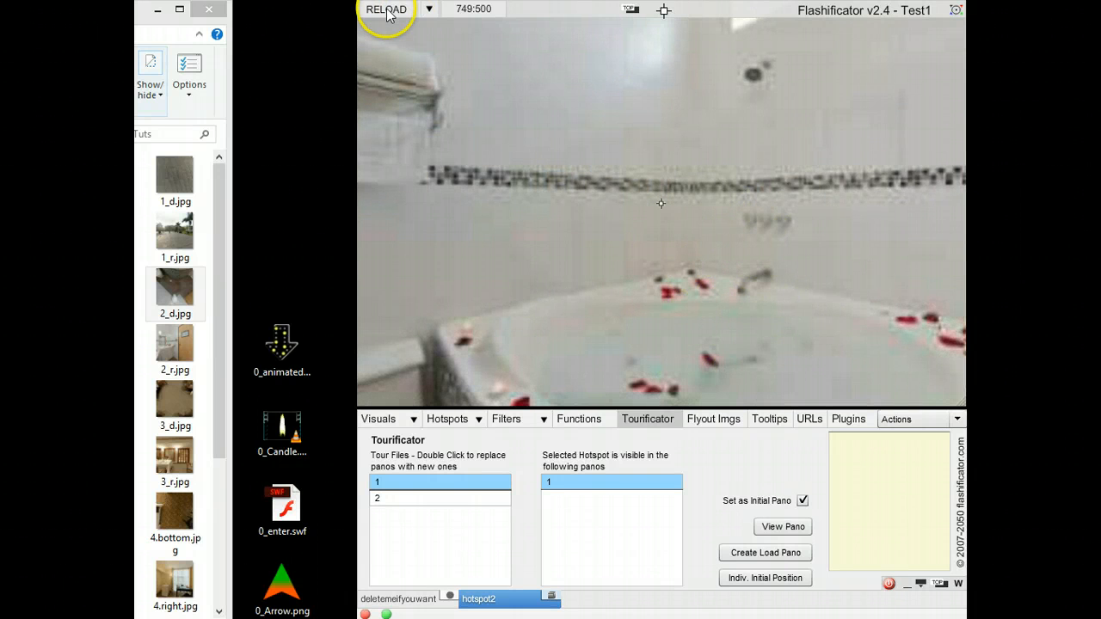
pyautogui.click(386, 10)
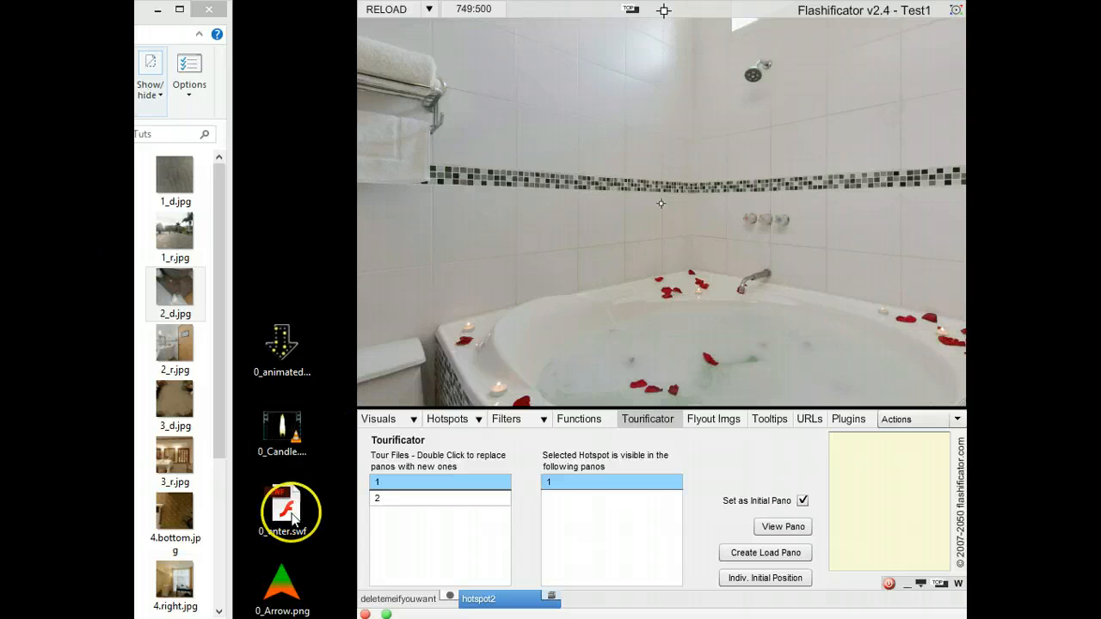
# Step: Place 0_enter.swf on the bathroom door as hotspot3, with 3_d.jpg as tour file 3
pyautogui.click(282, 506)
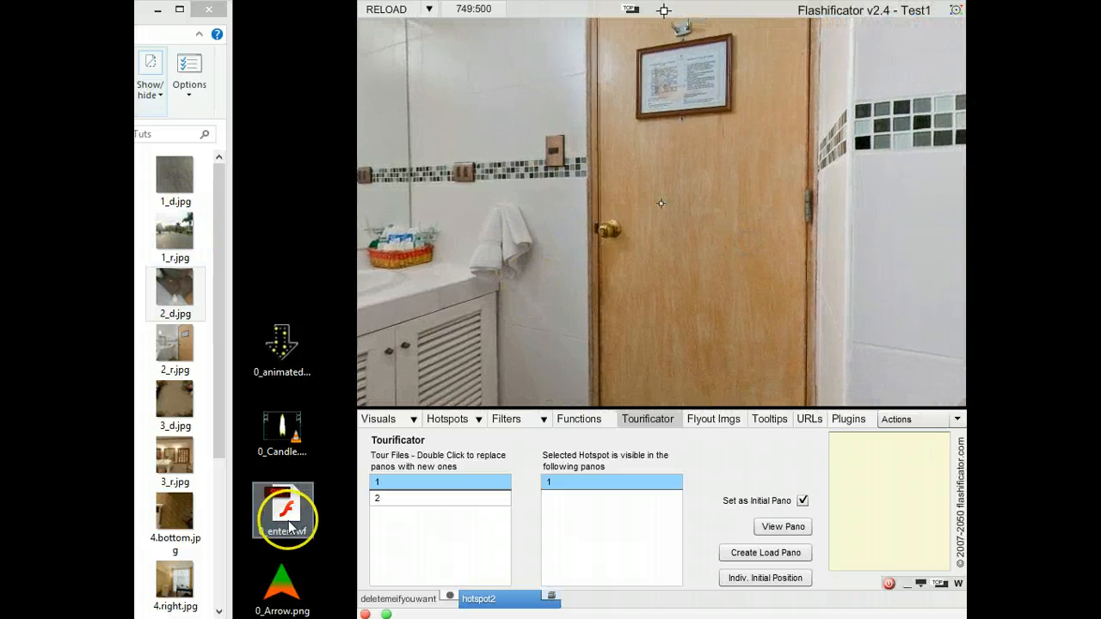
pyautogui.moveTo(284, 512); pyautogui.dragTo(667, 254)
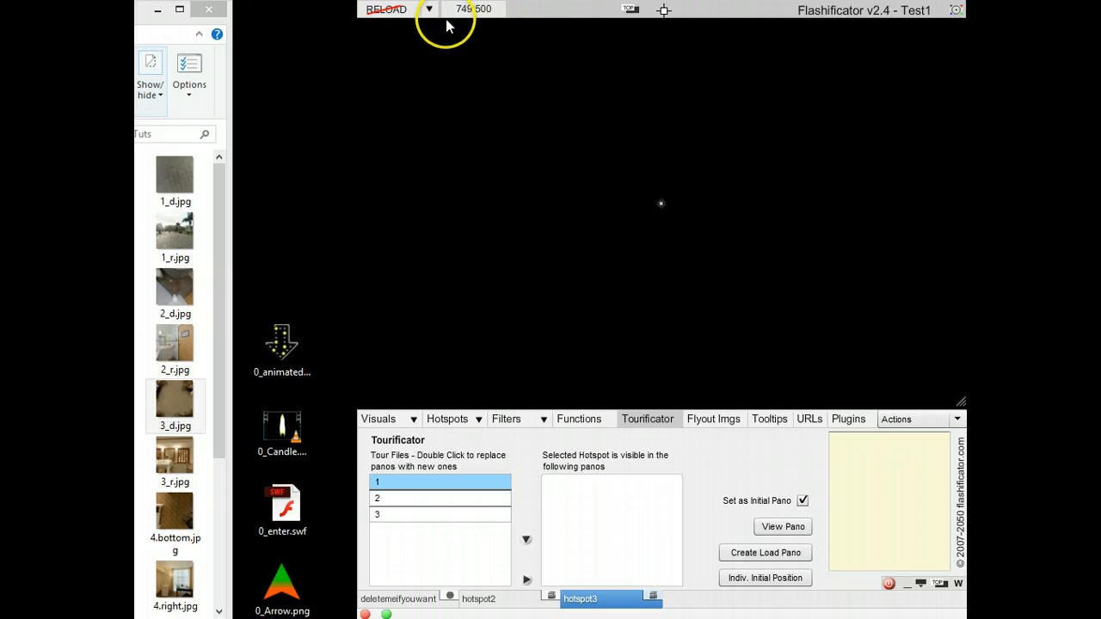
# Step: Reload the tour, follow the arrow into the bathroom, then the door into the dining room
pyautogui.click(385, 10)
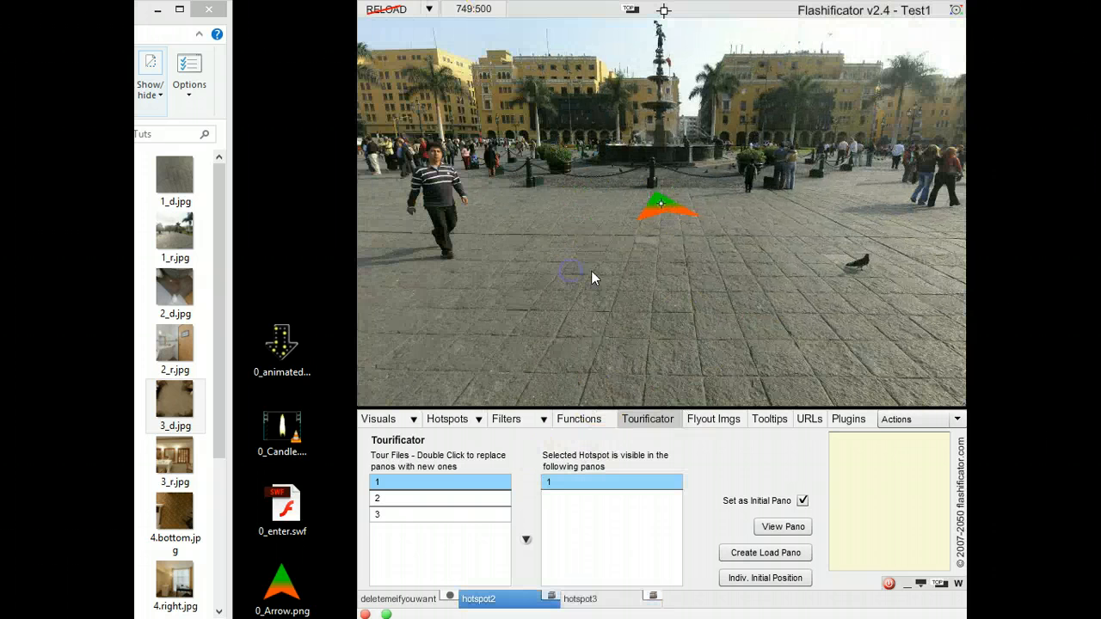
pyautogui.click(667, 206)
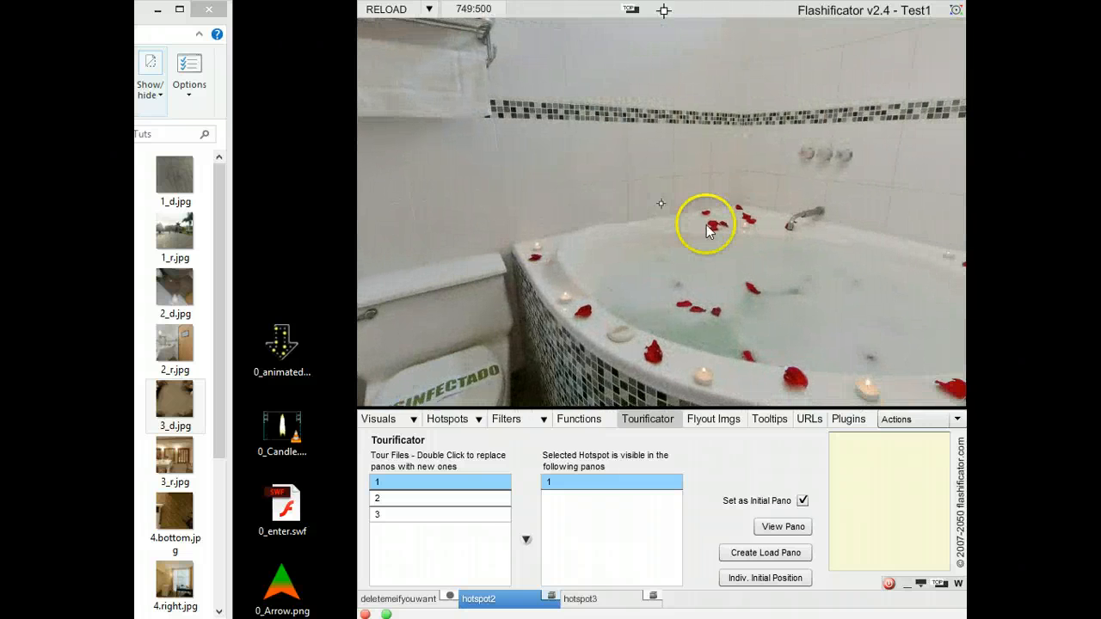
pyautogui.moveTo(709, 230); pyautogui.dragTo(891, 266)
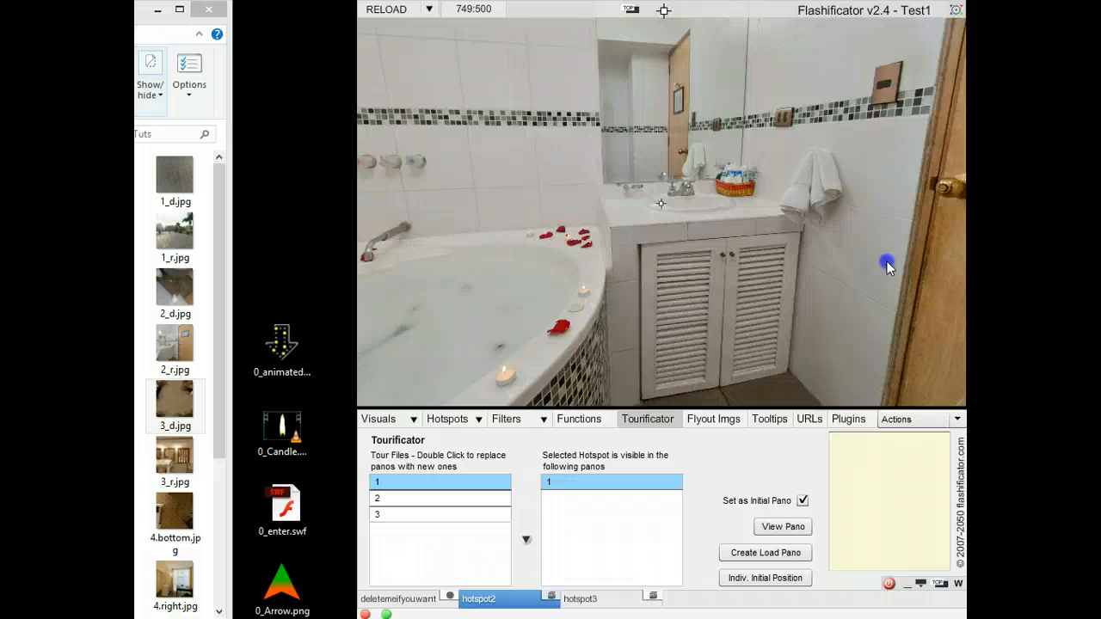
pyautogui.click(888, 261)
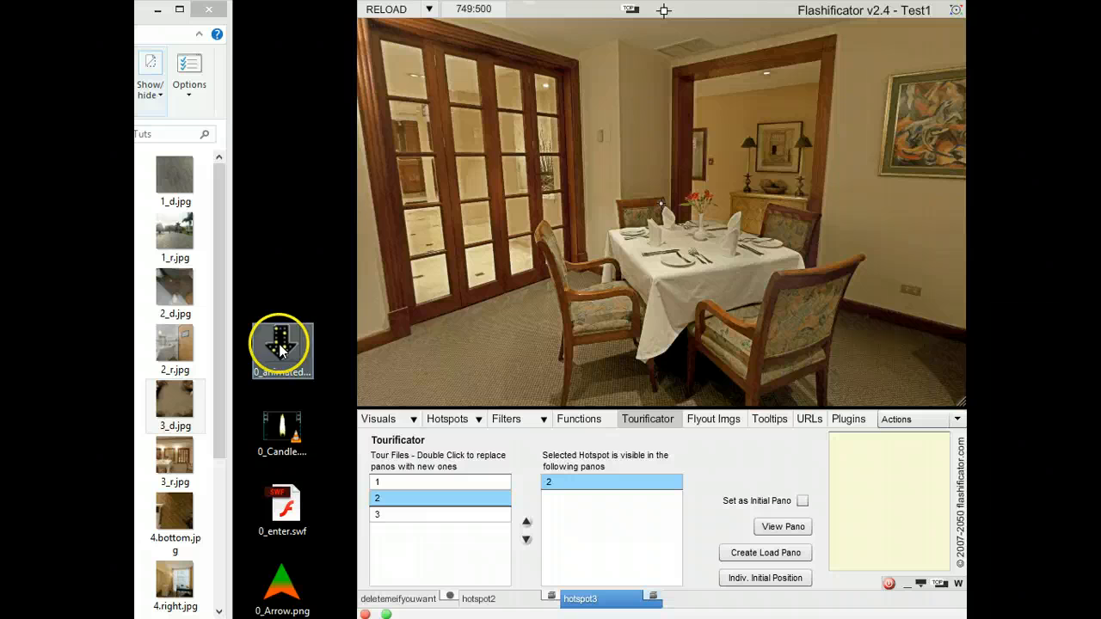
# Step: Place the animated arrow GIF above the dining table as hotspot4 and add 4_bottom.jpg as tour file 4
pyautogui.click(282, 344)
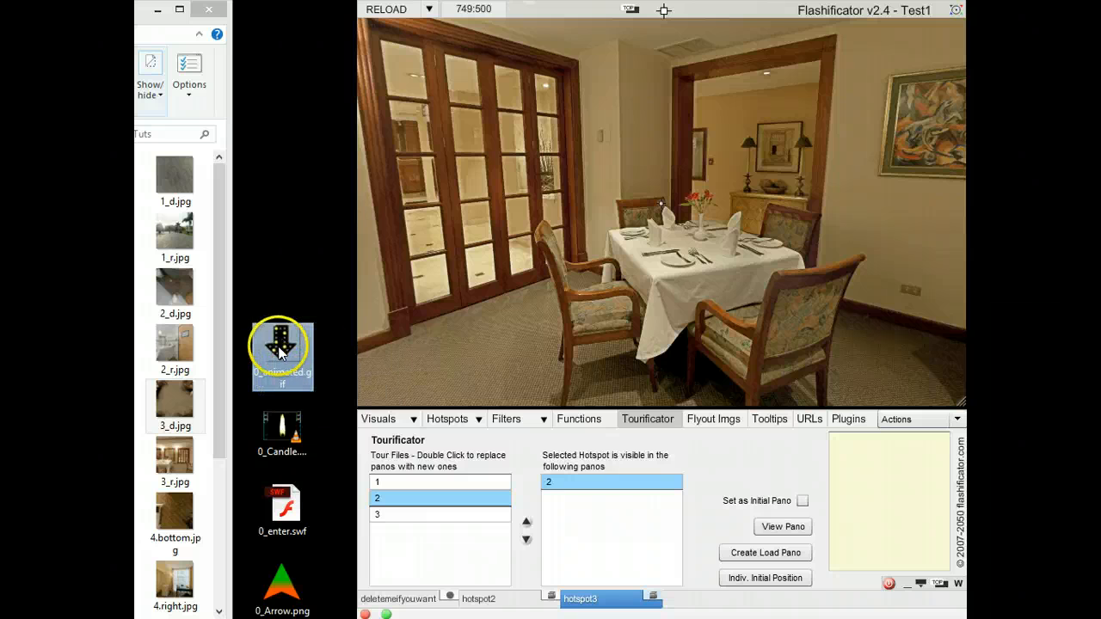
pyautogui.moveTo(282, 355); pyautogui.dragTo(736, 188)
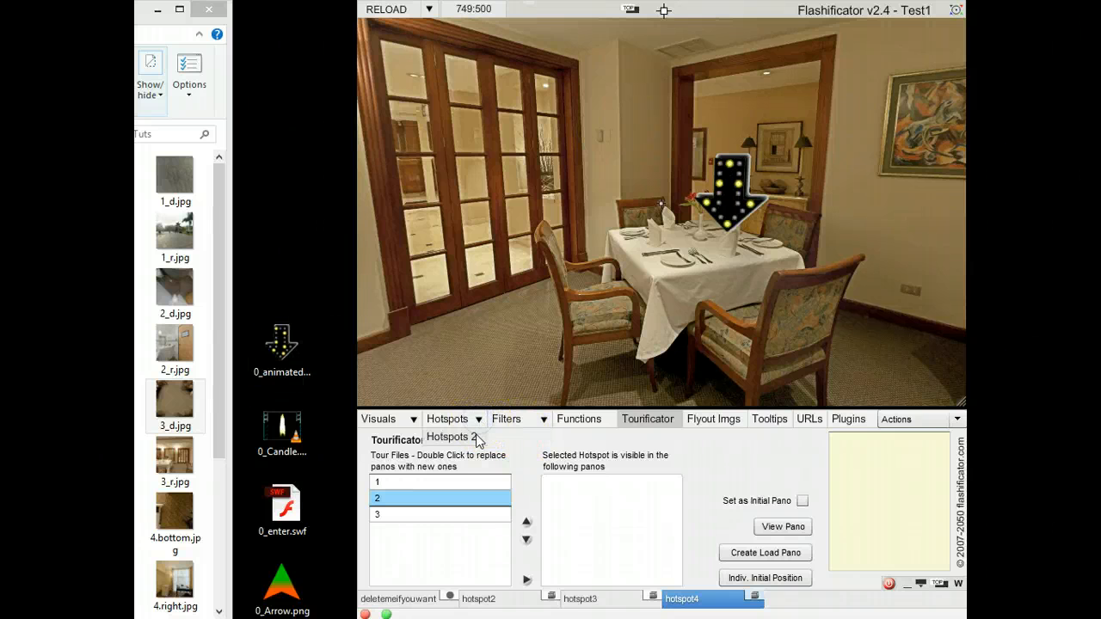
pyautogui.click(454, 419)
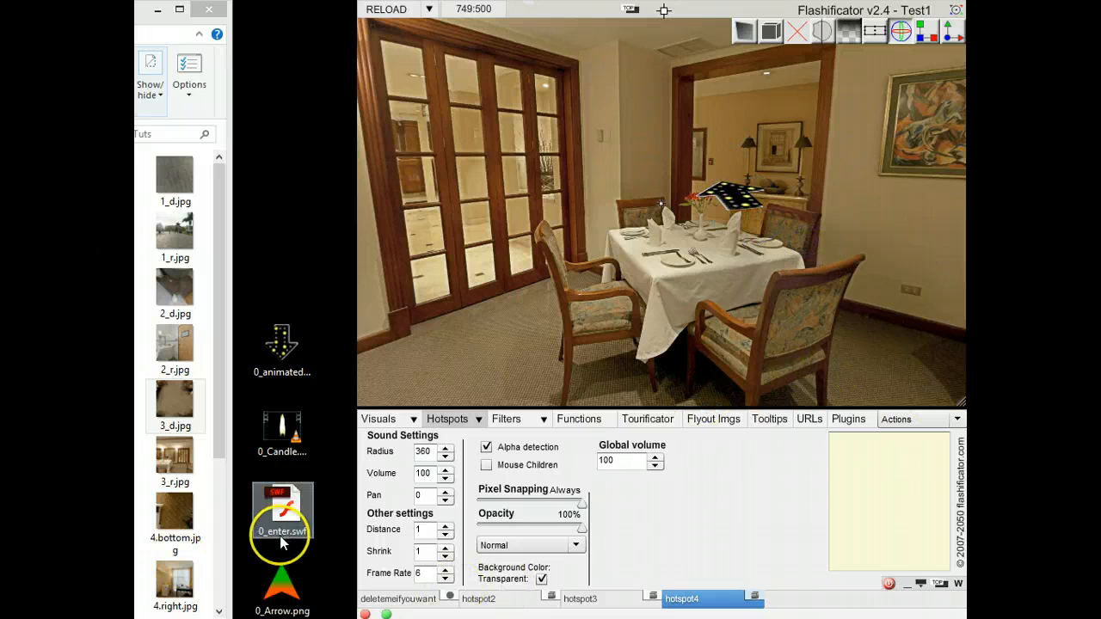
pyautogui.click(646, 419)
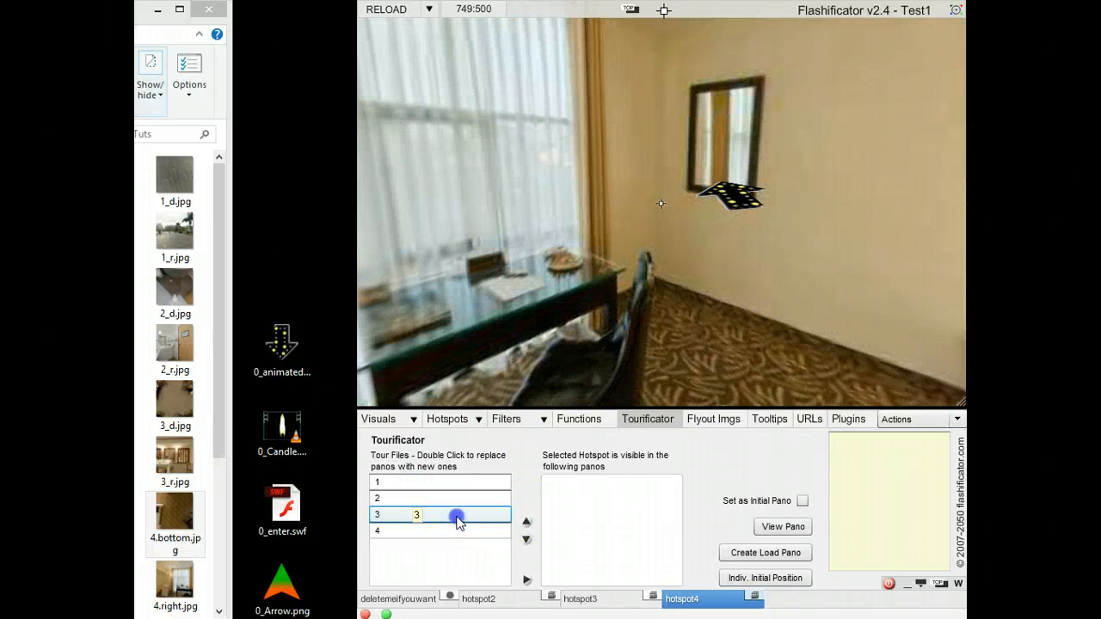
# Step: Select tour file 3 and drop the Candle video on the room wall as hotspot video5
pyautogui.click(439, 514)
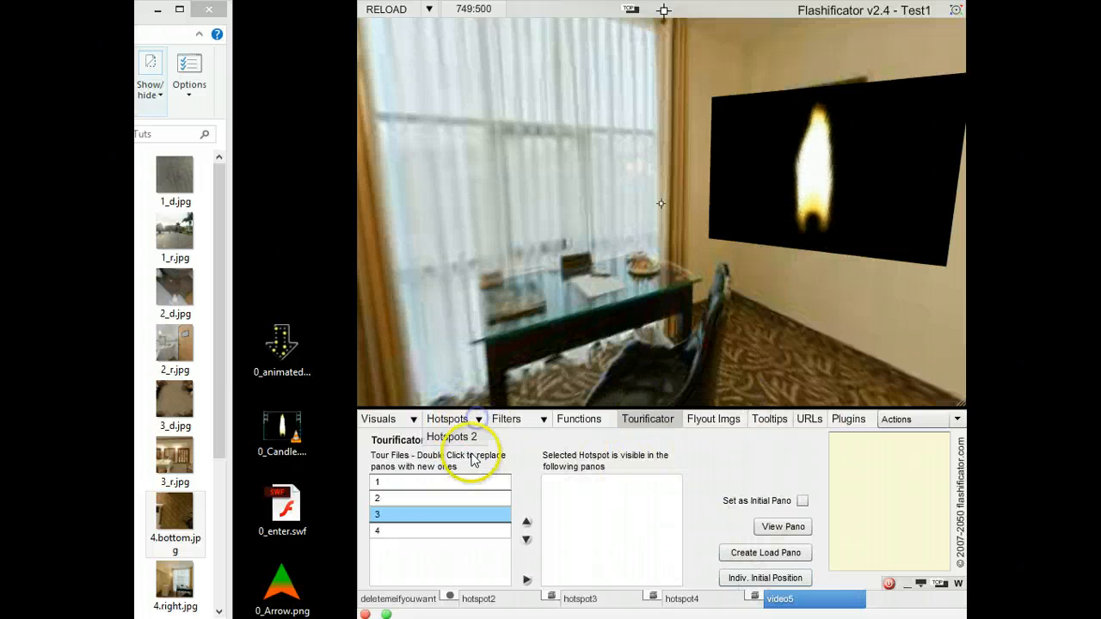
# Step: Set the candle video's blend mode to Screen so its black background disappears
pyautogui.click(576, 544)
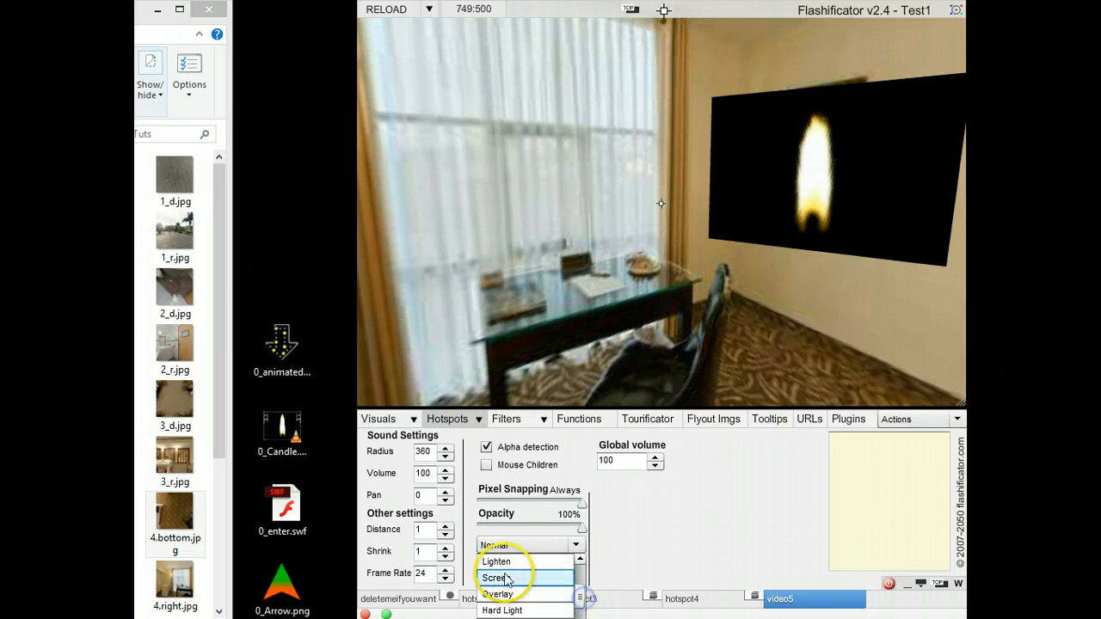
pyautogui.click(496, 577)
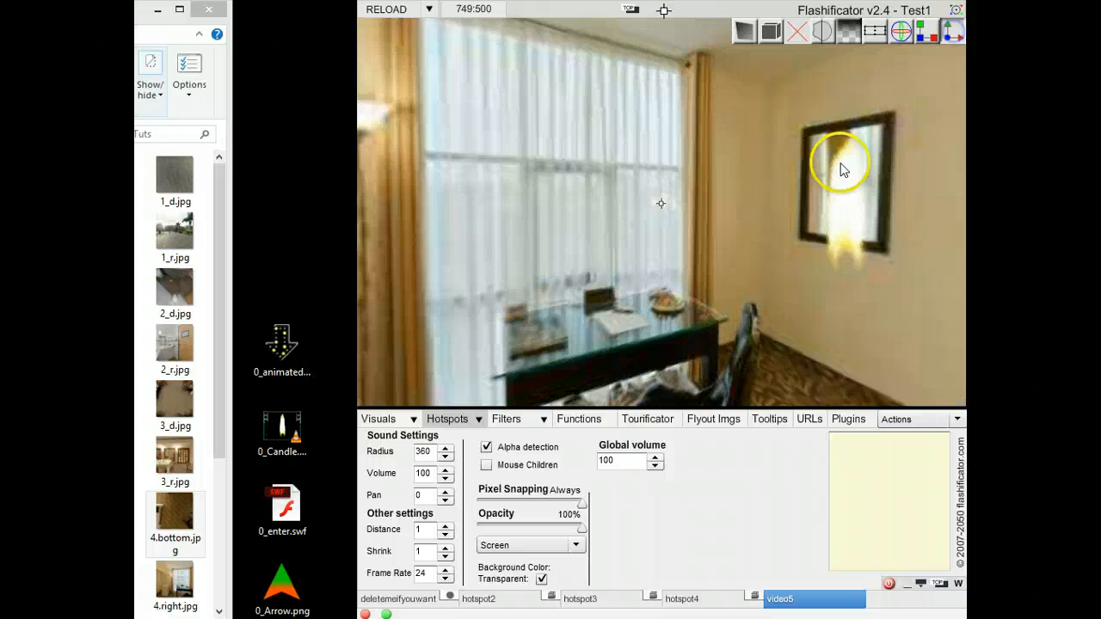
# Step: Move the candle flame across the room and seat it on the TV screen
pyautogui.click(841, 172)
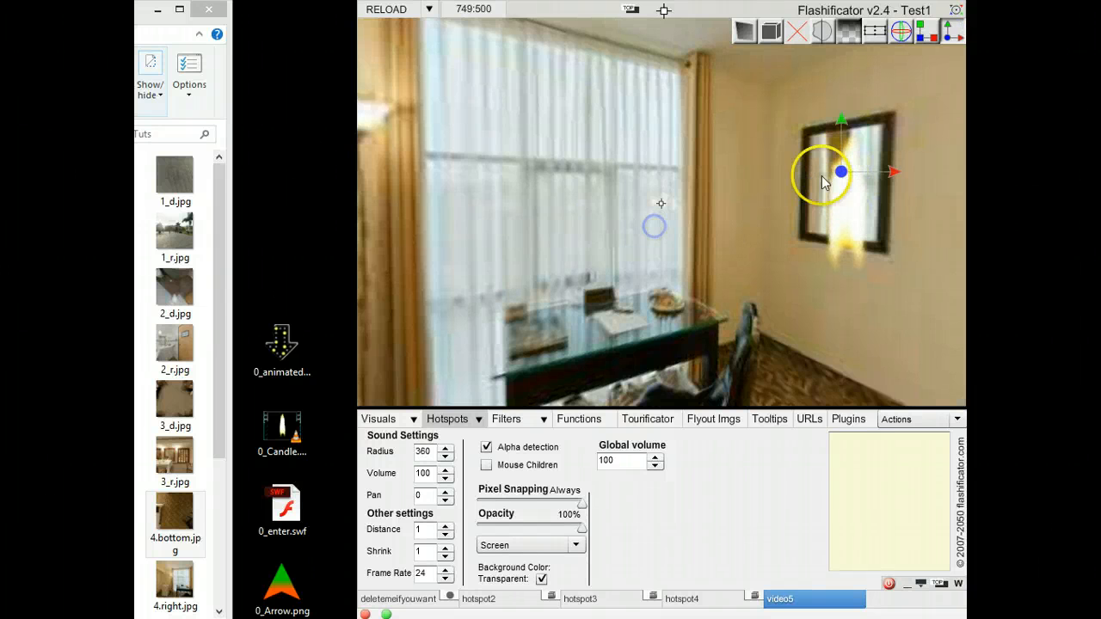
pyautogui.moveTo(824, 181); pyautogui.dragTo(588, 255)
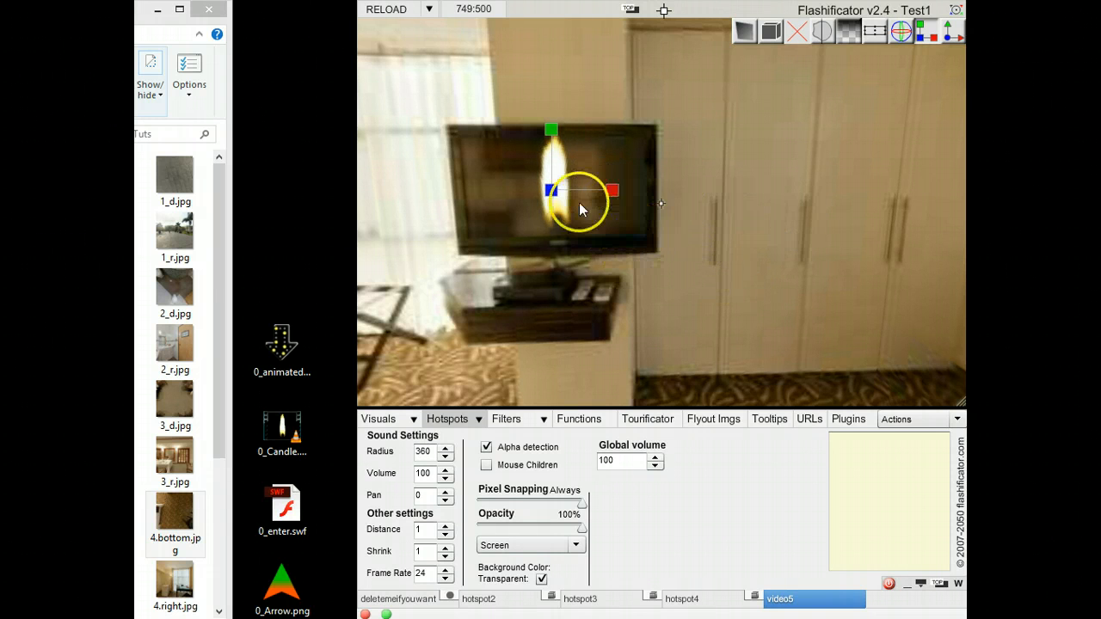
pyautogui.moveTo(552, 208); pyautogui.dragTo(553, 135)
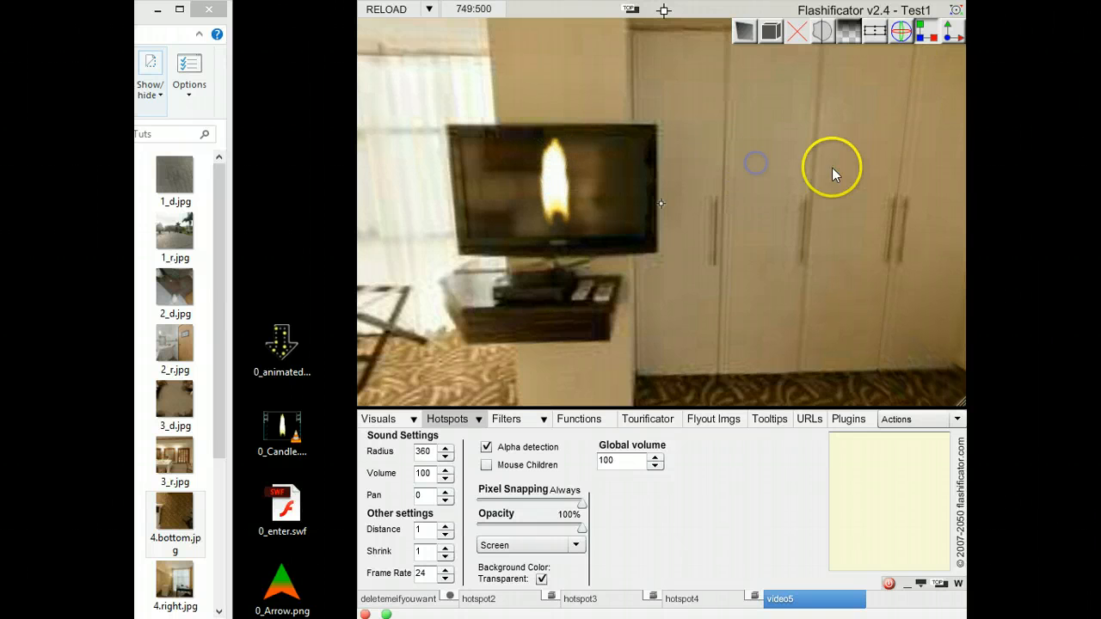
pyautogui.moveTo(337, 586)
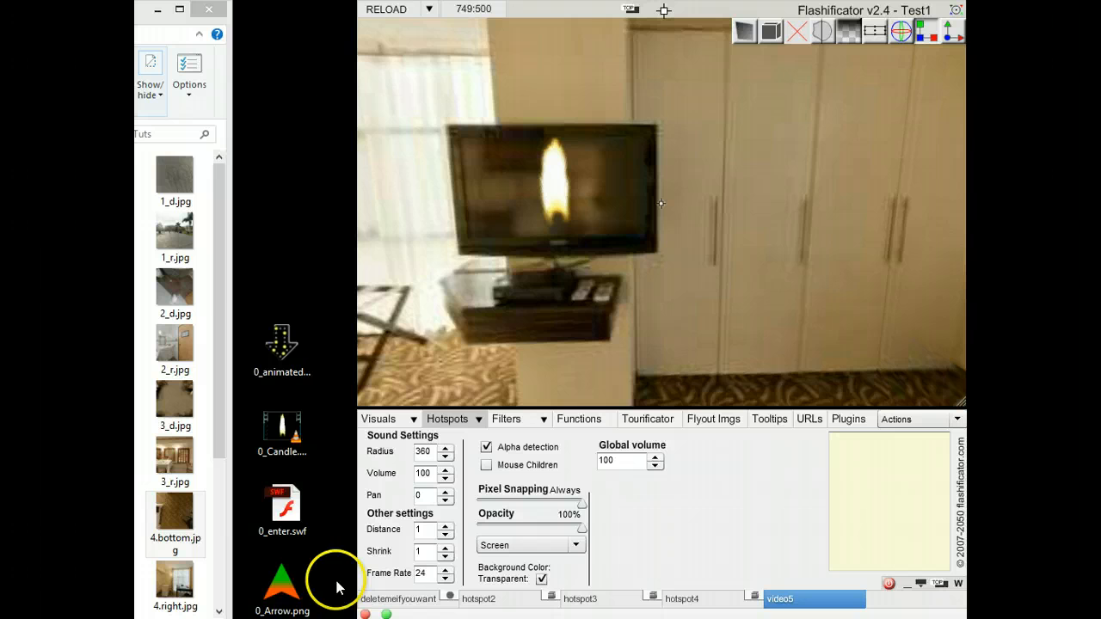
# Step: Enable Disable Clicking Video in the Video Player plugin so the TV video ignores clicks
pyautogui.click(176, 175)
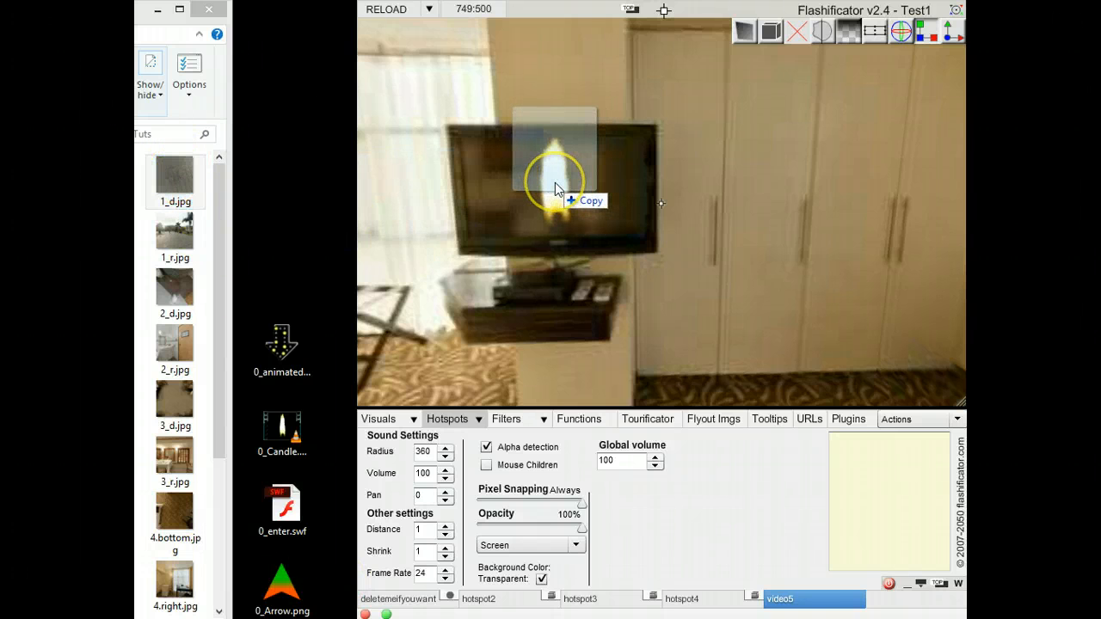
pyautogui.moveTo(554, 180); pyautogui.dragTo(653, 182)
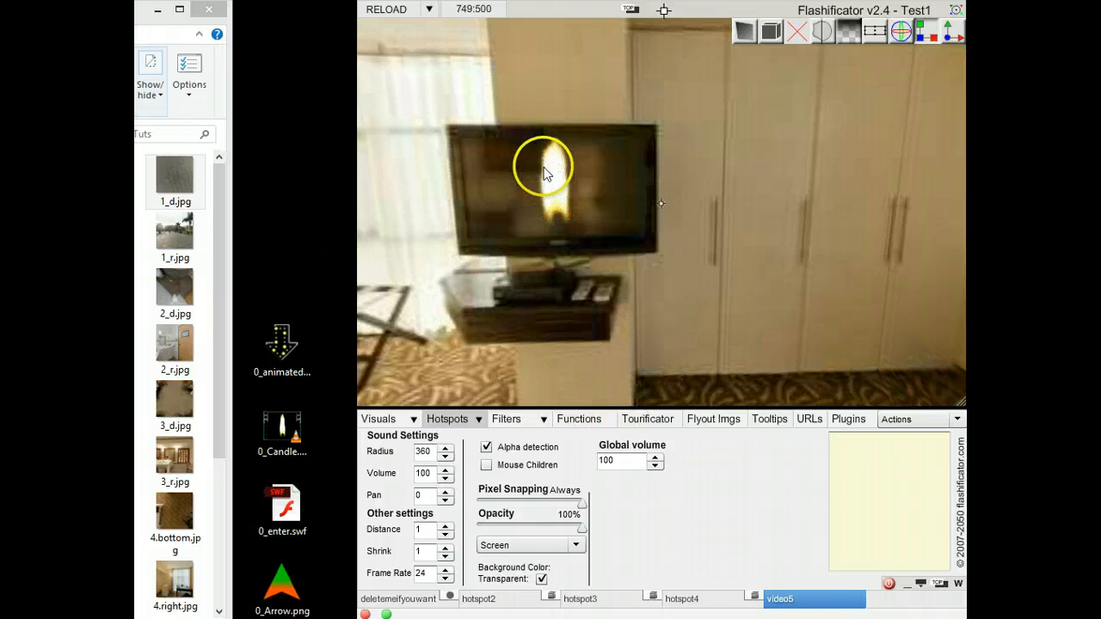
pyautogui.click(848, 420)
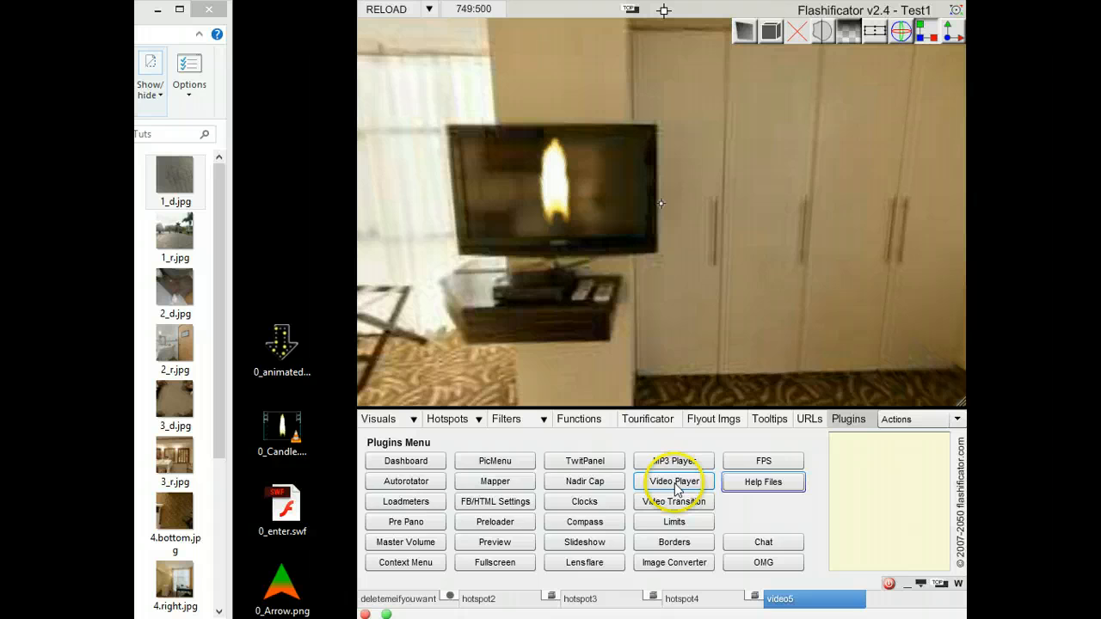
pyautogui.click(674, 482)
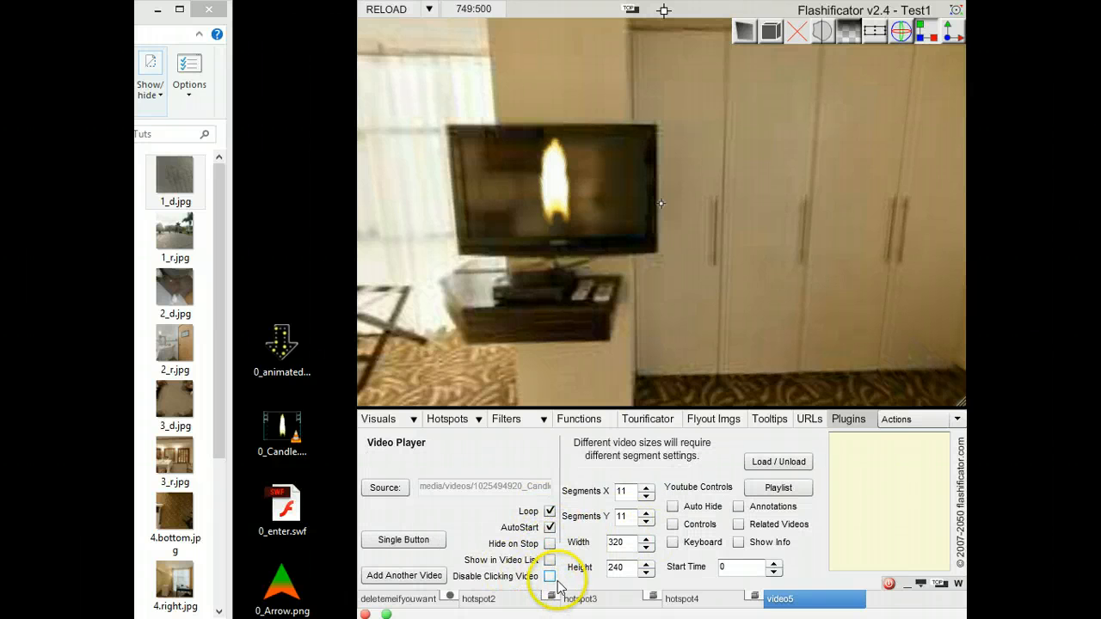
pyautogui.click(550, 576)
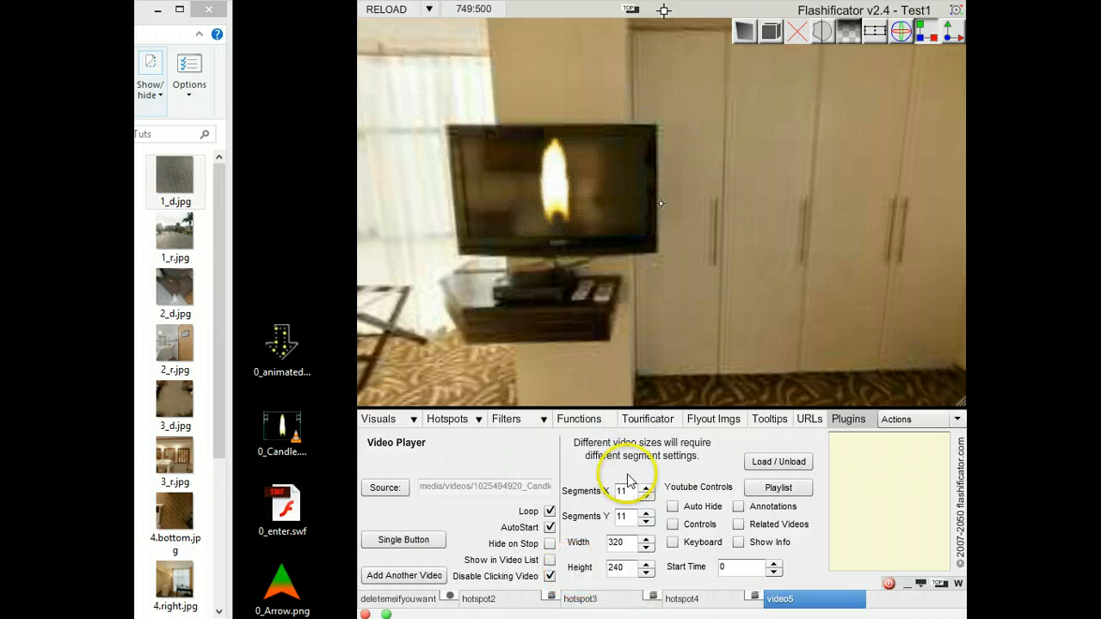
# Step: Return to the hotspot properties and bring the plaza panorama back into view
pyautogui.click(447, 419)
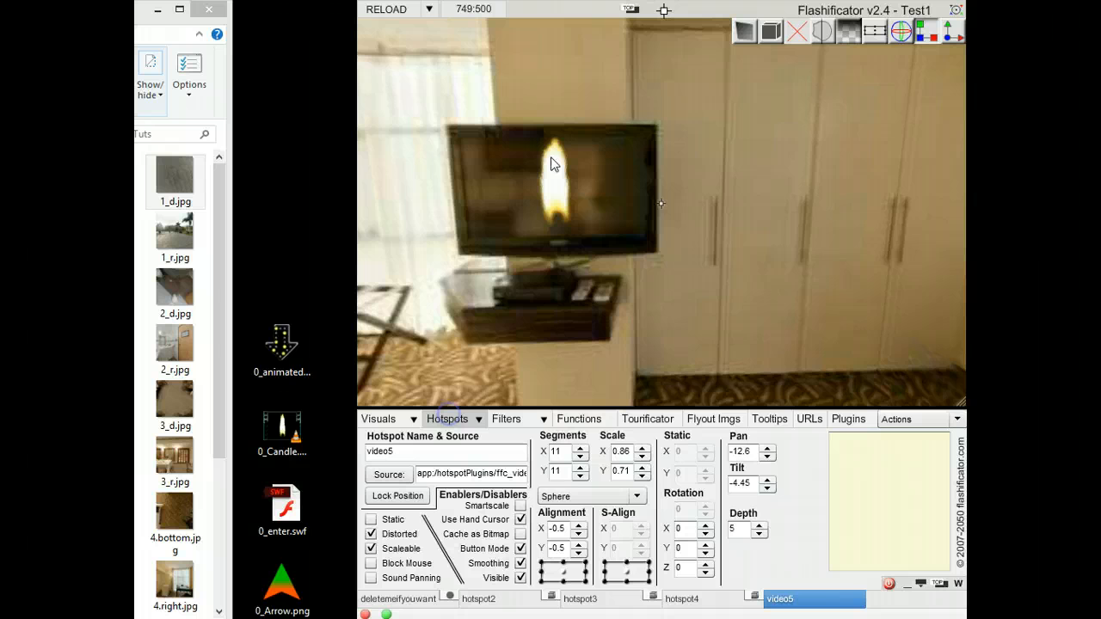
pyautogui.click(519, 530)
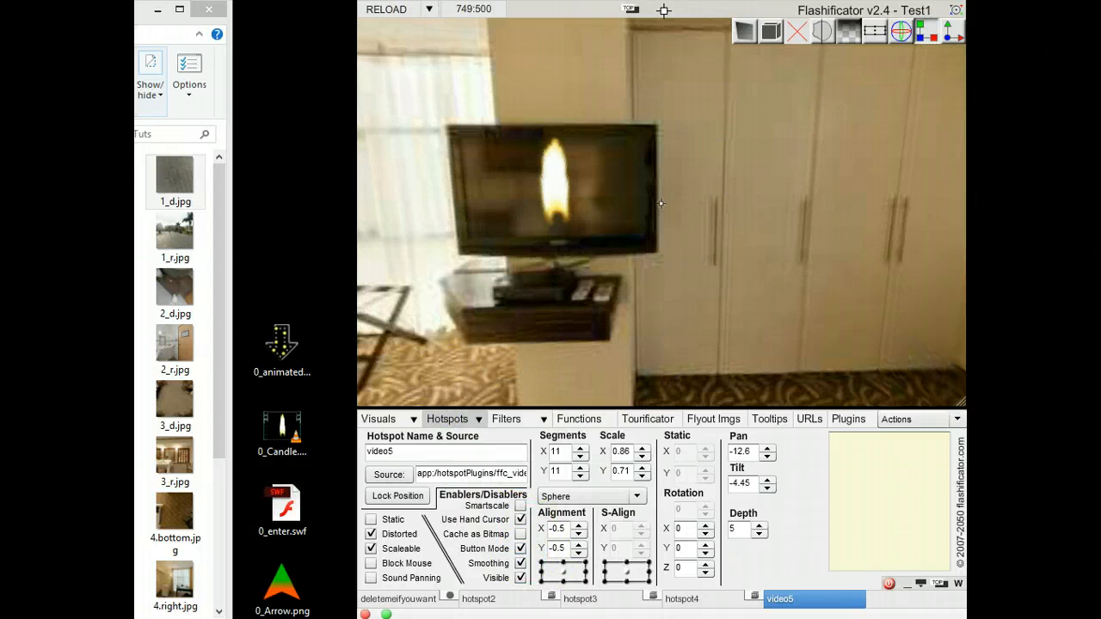
pyautogui.click(385, 11)
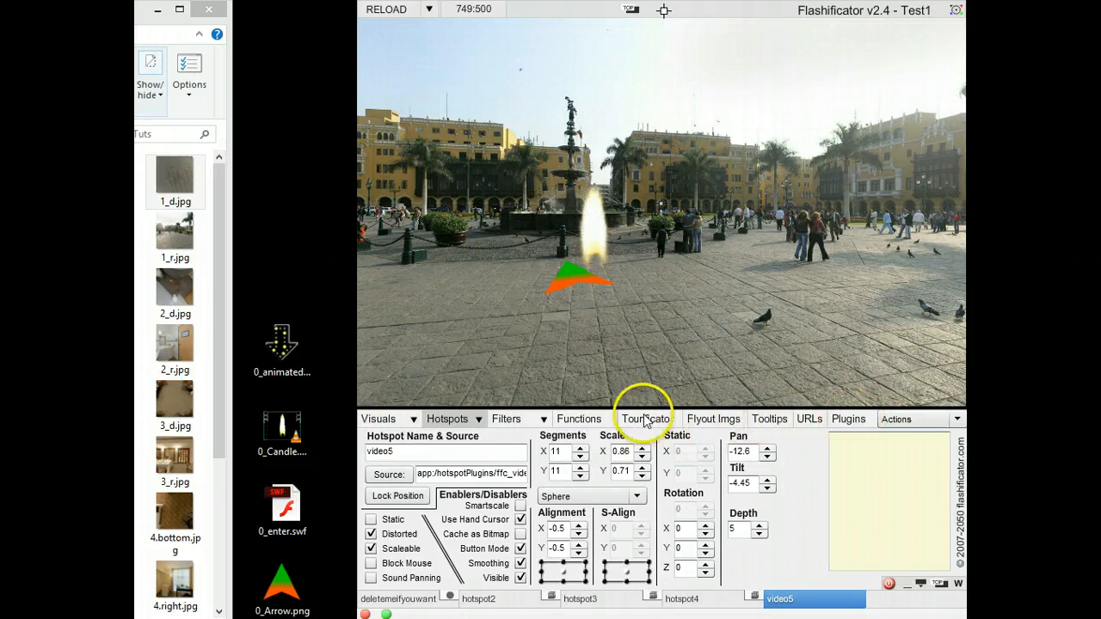
# Step: Assign hotspot3 to pano 2, hotspot4 to pano 3 and video5 to pano 4 in Tourificator
pyautogui.click(647, 420)
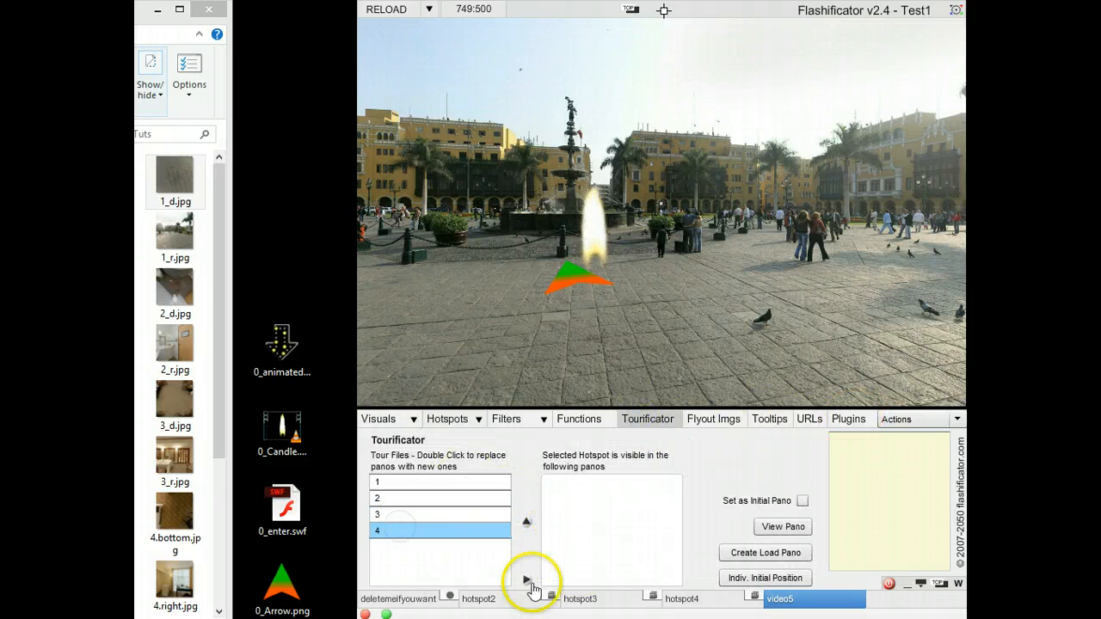
pyautogui.click(526, 581)
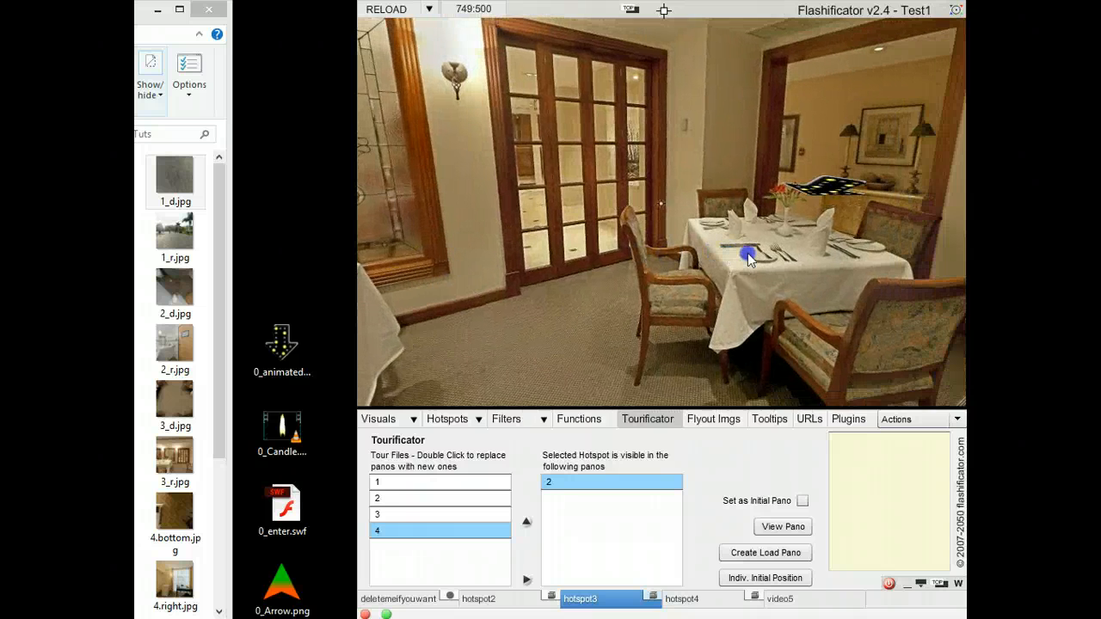
pyautogui.click(681, 599)
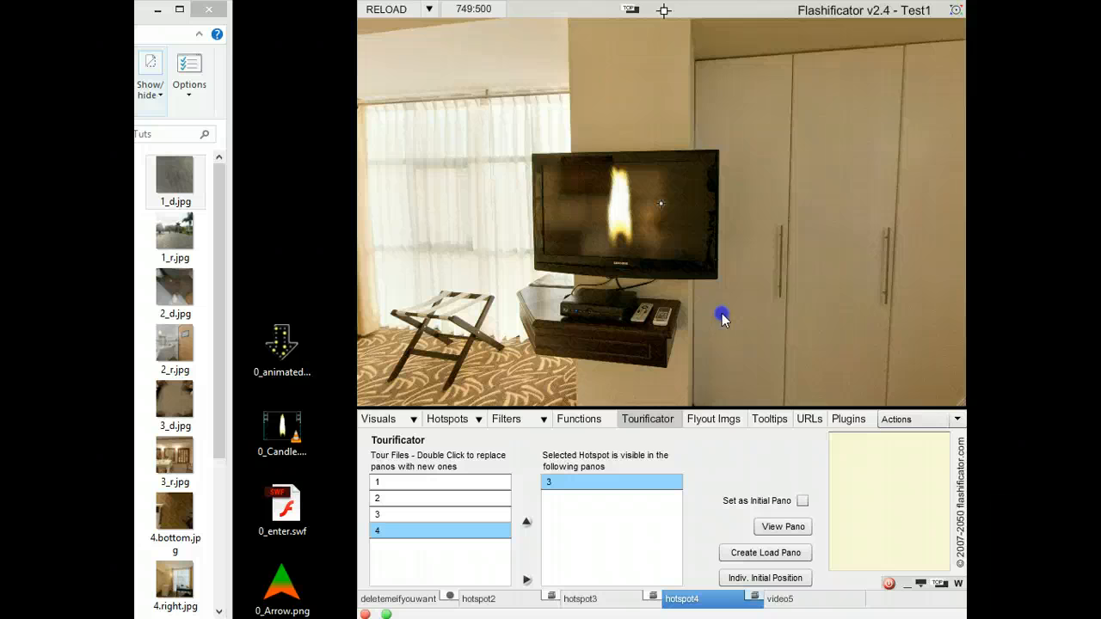
pyautogui.click(777, 599)
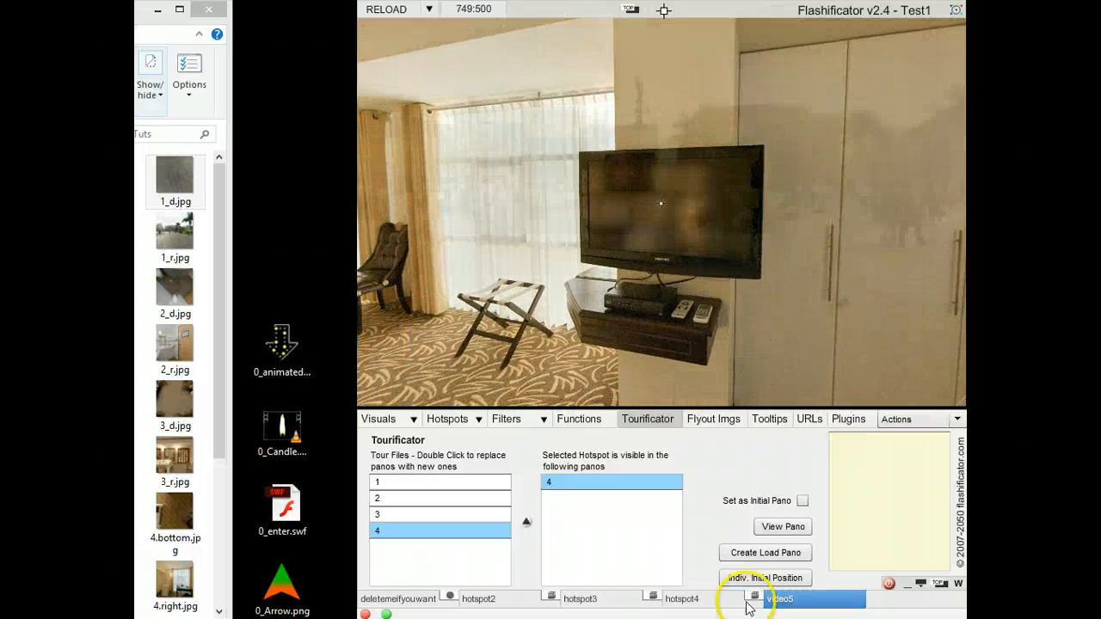